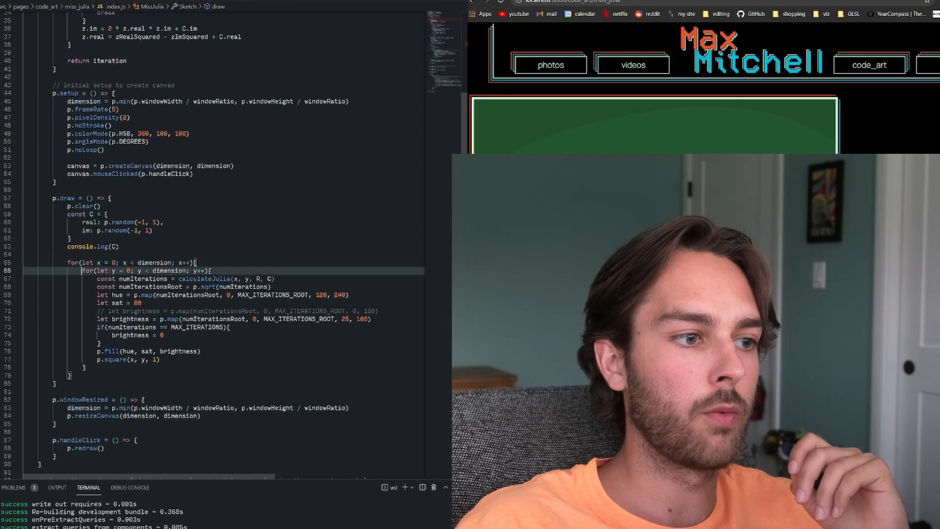
# Click the Miss Julia canvas to render a new random green Julia set fractal
pyautogui.moveTo(97, 279); pyautogui.dragTo(251, 278)
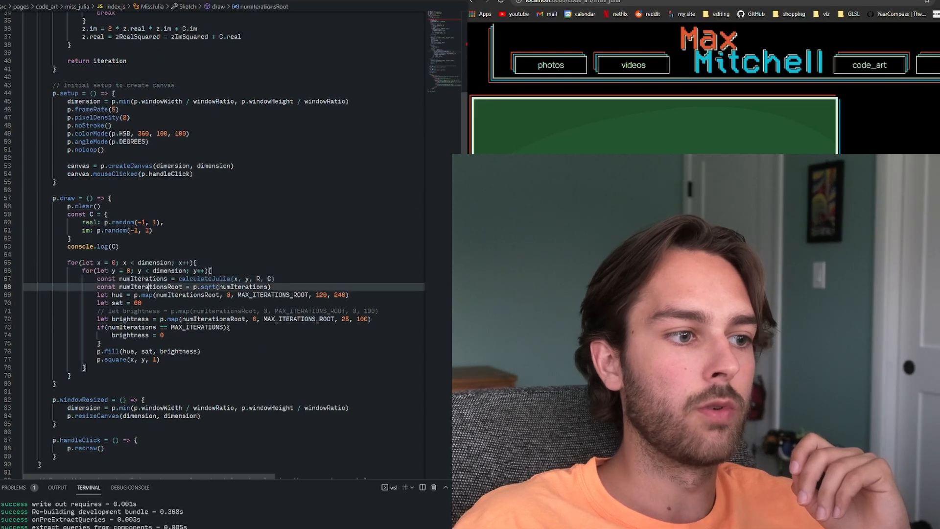
pyautogui.moveTo(150, 286)
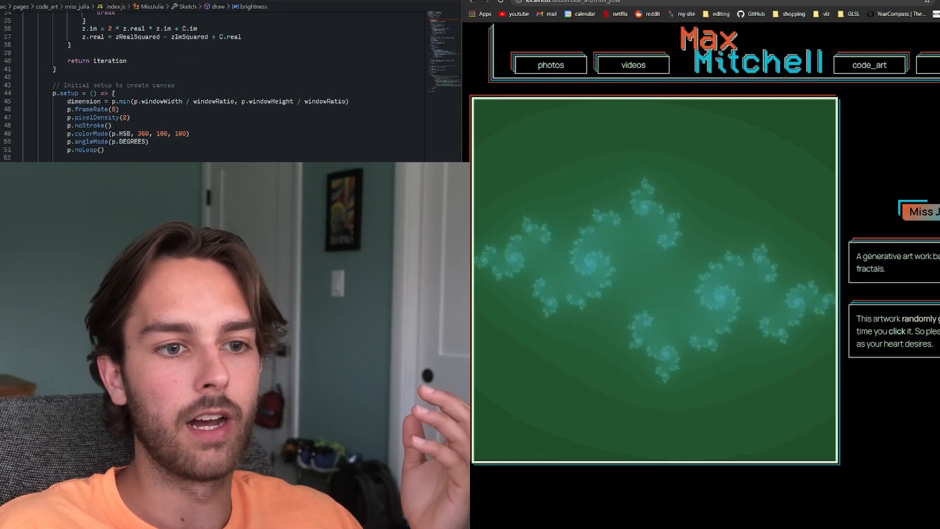
pyautogui.click(655, 279)
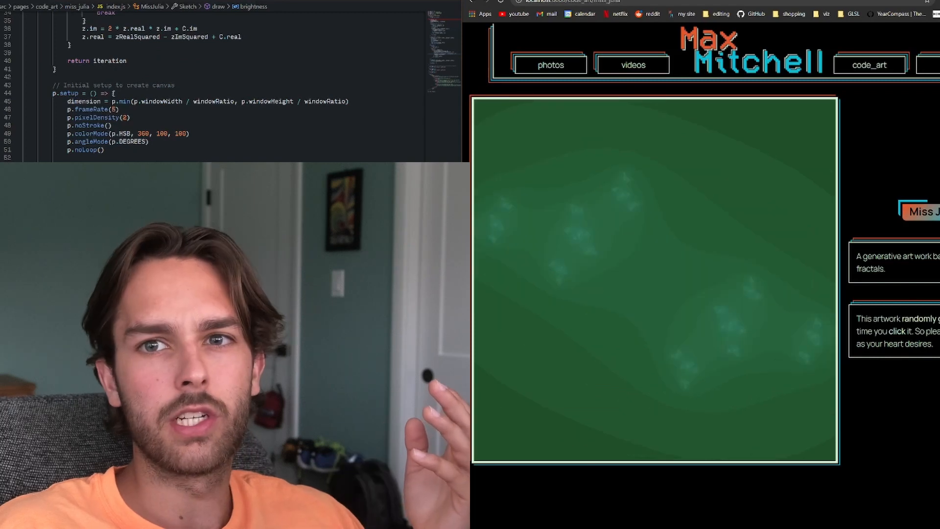